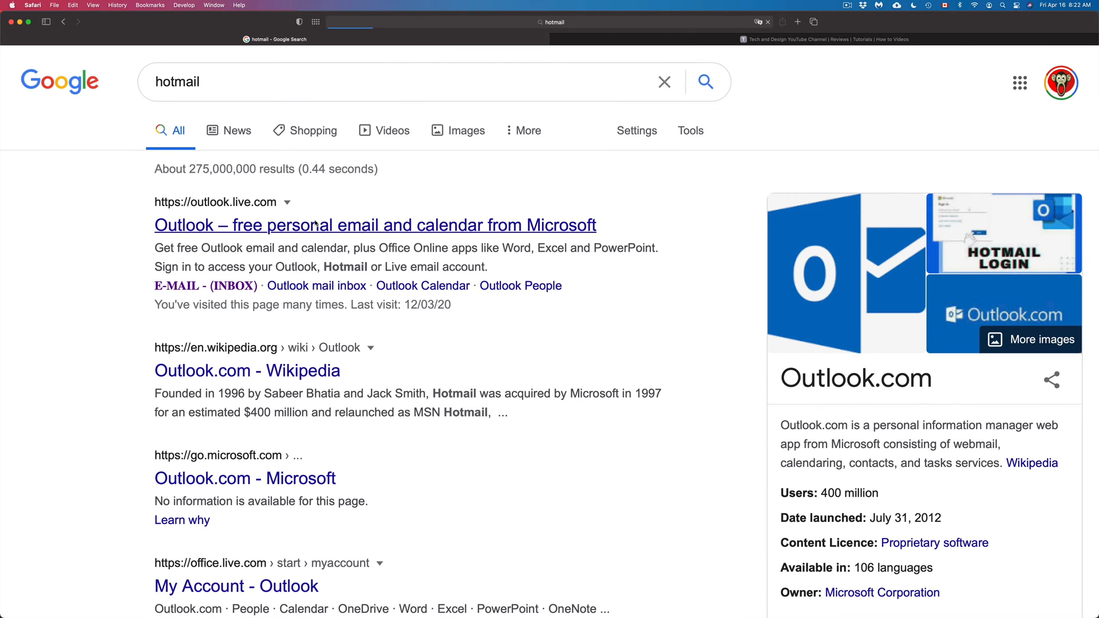
Open the Outlook.com result from the hotmail search and sign in.
click(375, 225)
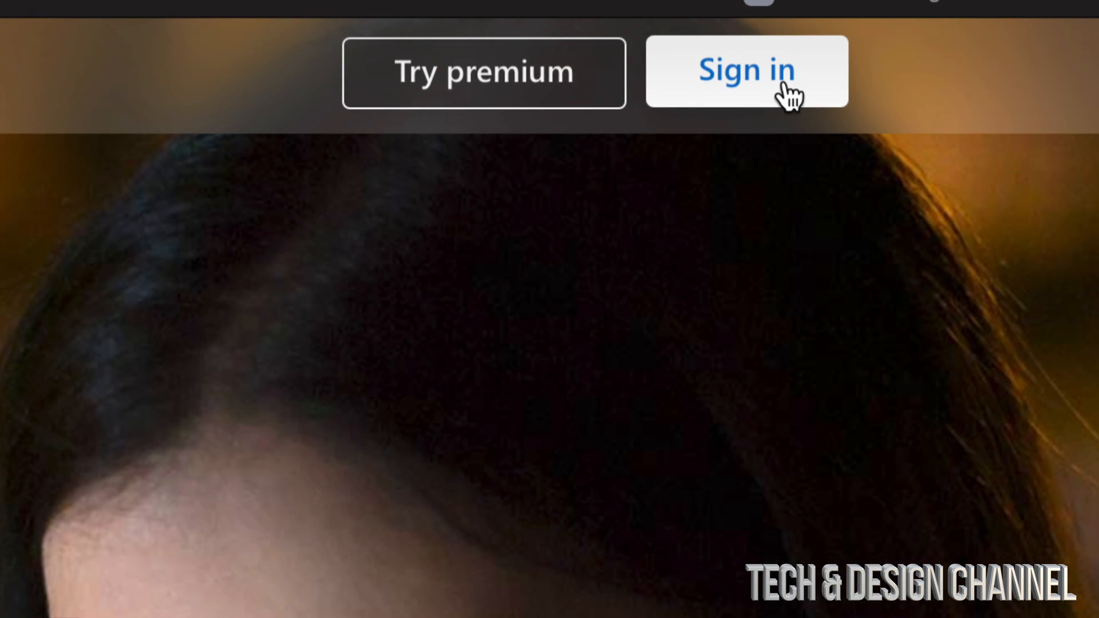
click(746, 71)
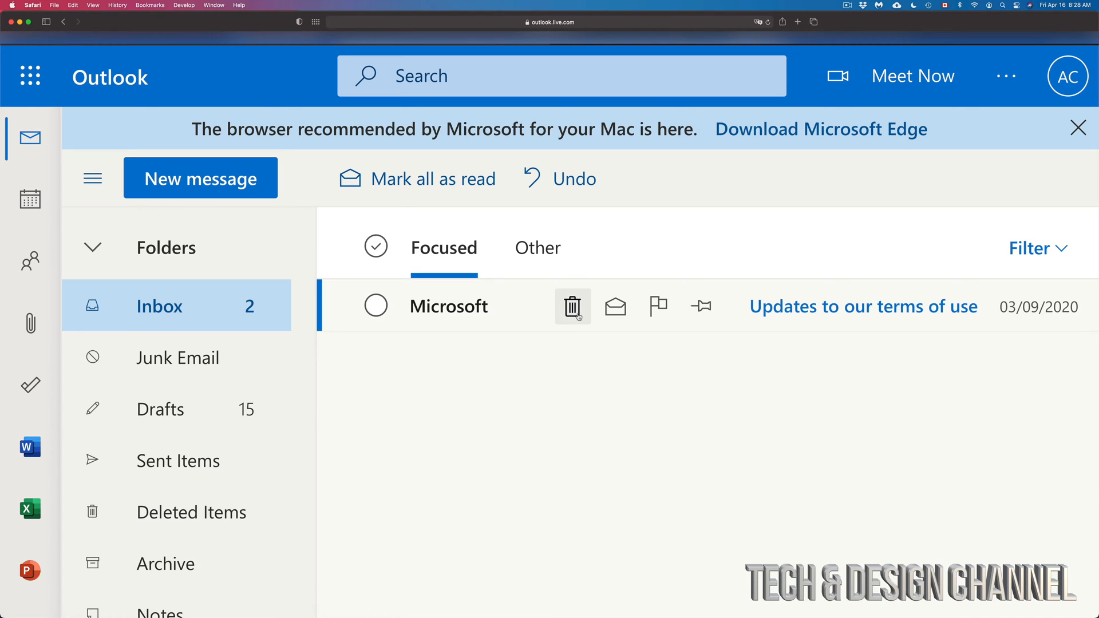
mouse_move(572, 306)
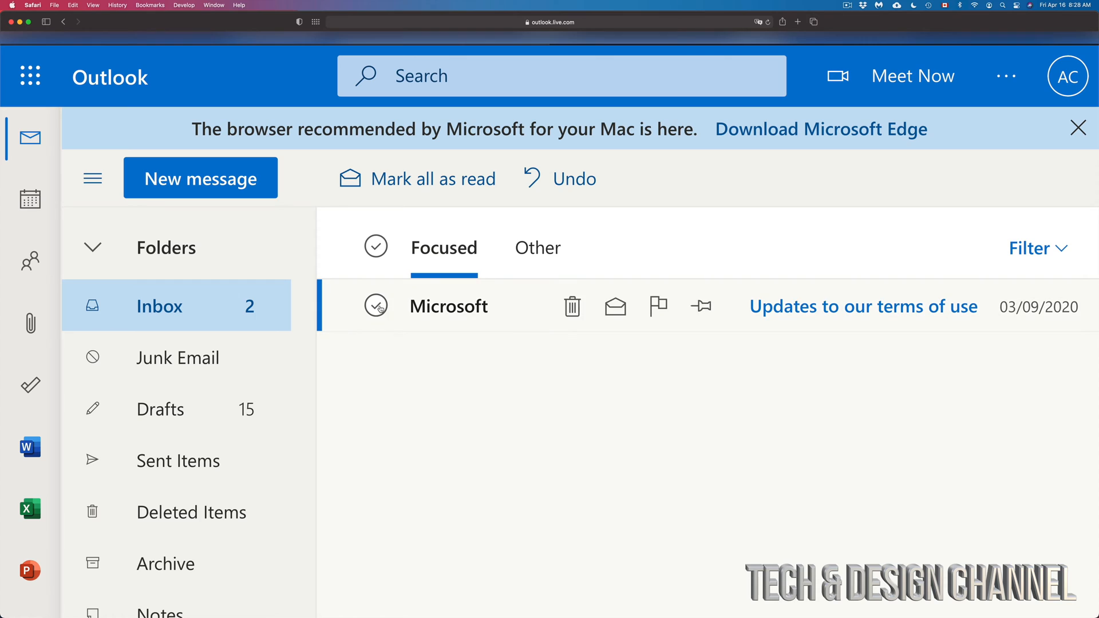
Select all Focused messages and empty Focused, confirming the move to Deleted Items.
click(375, 247)
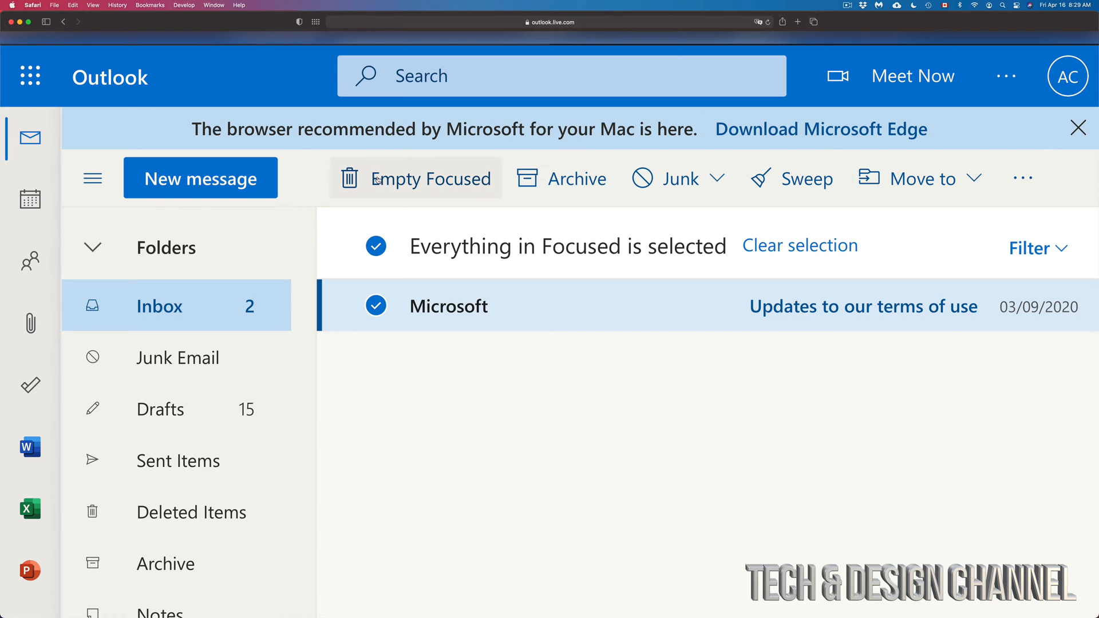
mouse_move(438, 184)
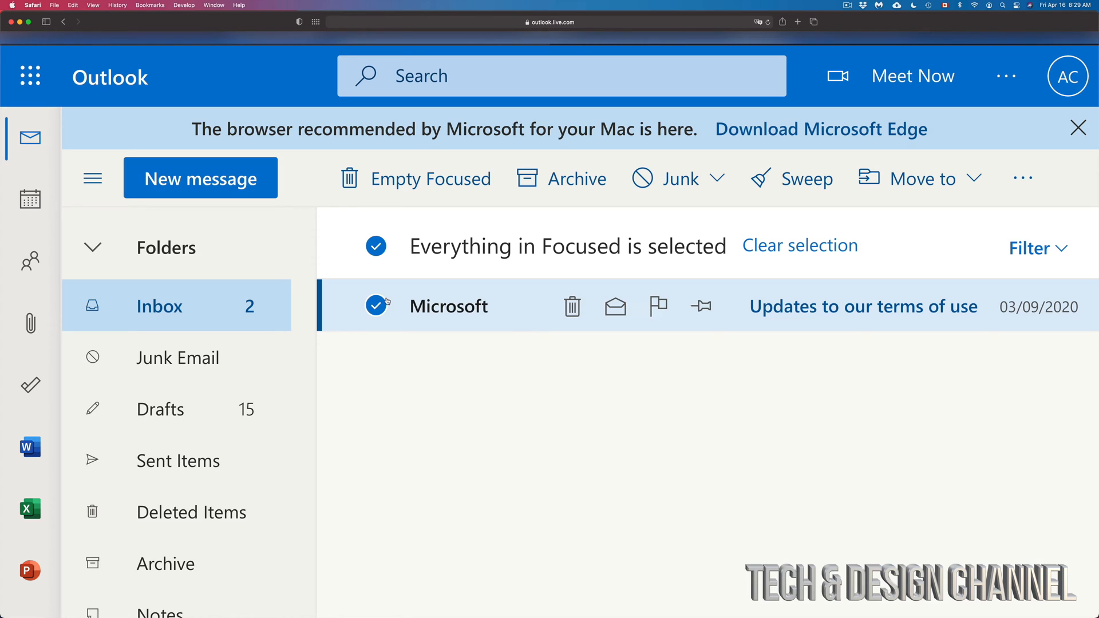
click(799, 246)
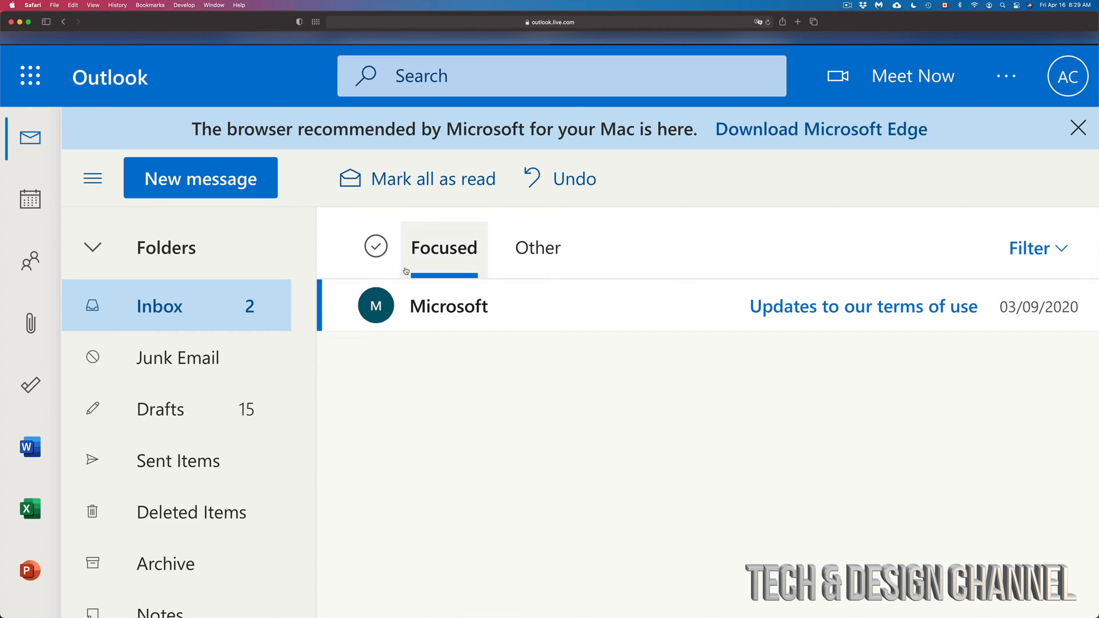
mouse_move(376, 246)
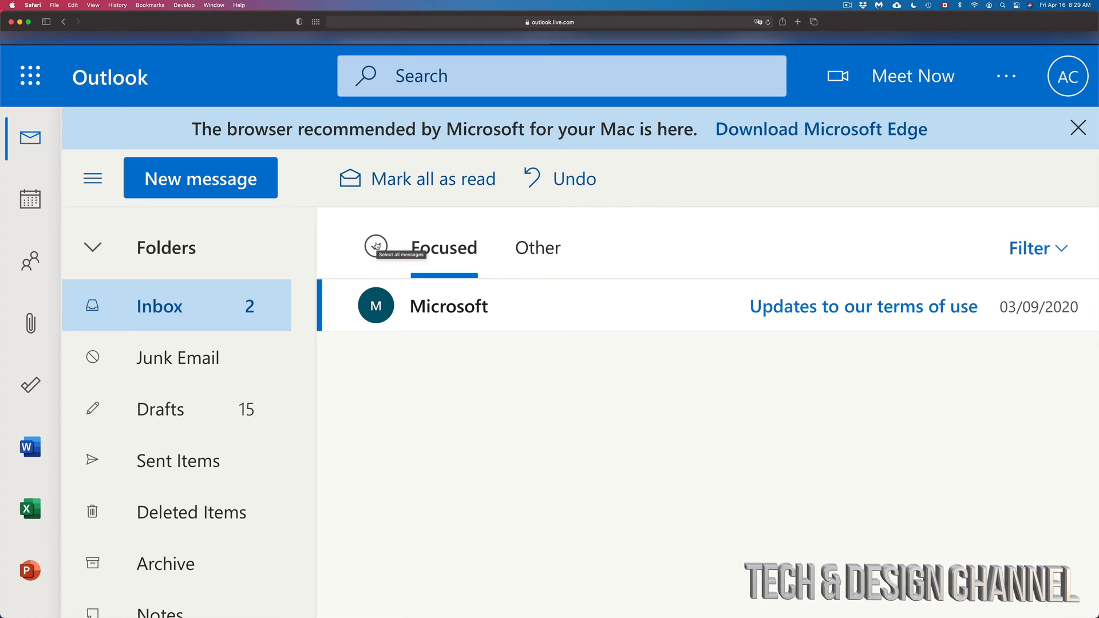
click(375, 246)
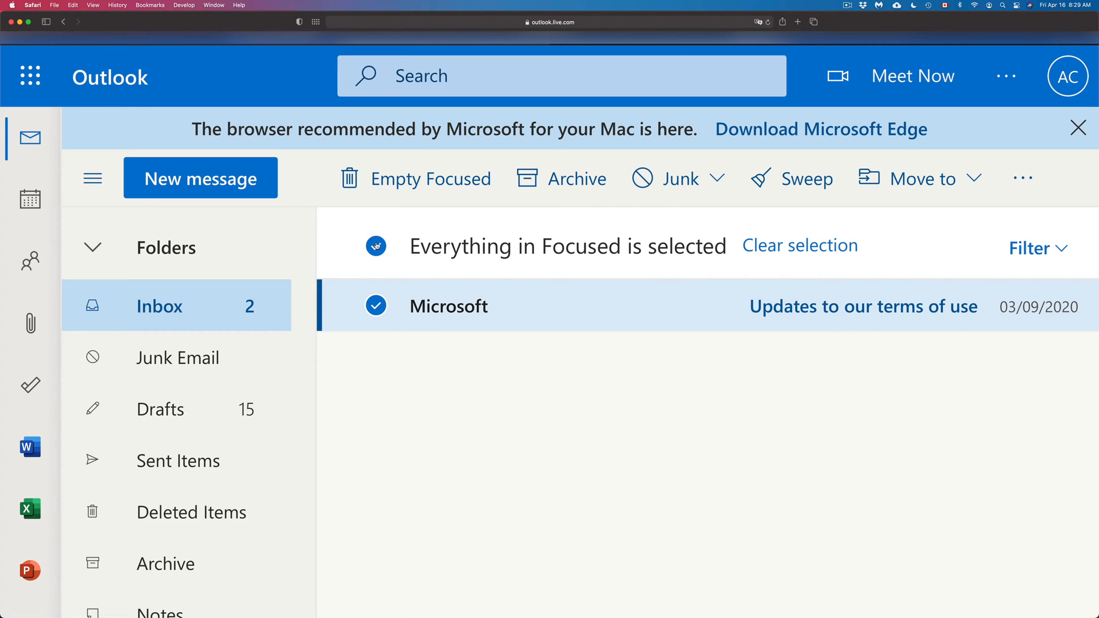
mouse_move(415, 177)
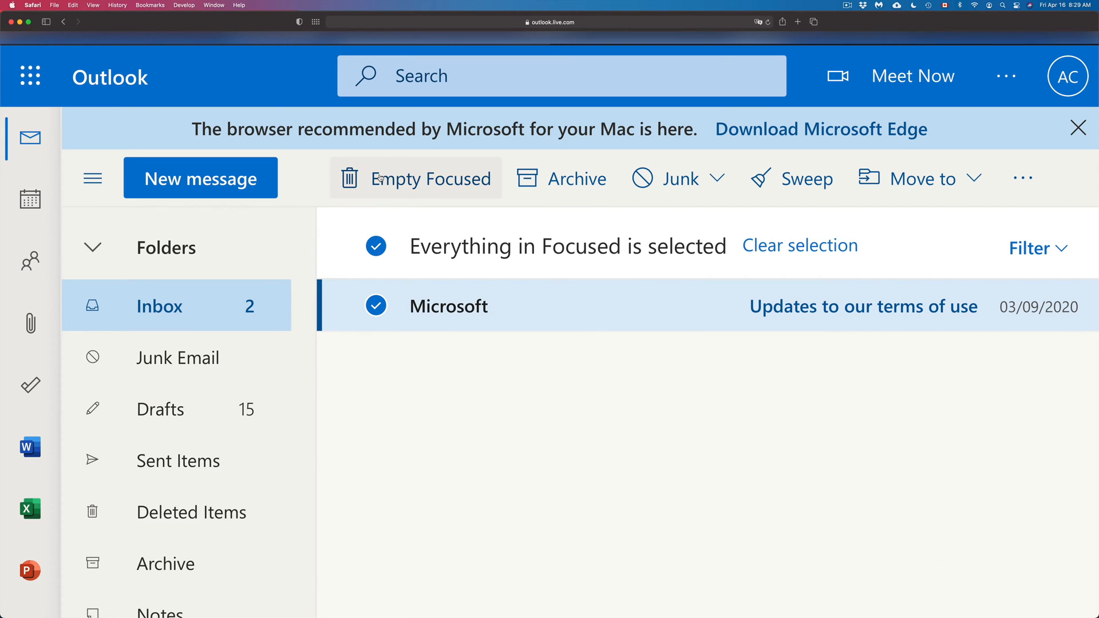
click(415, 177)
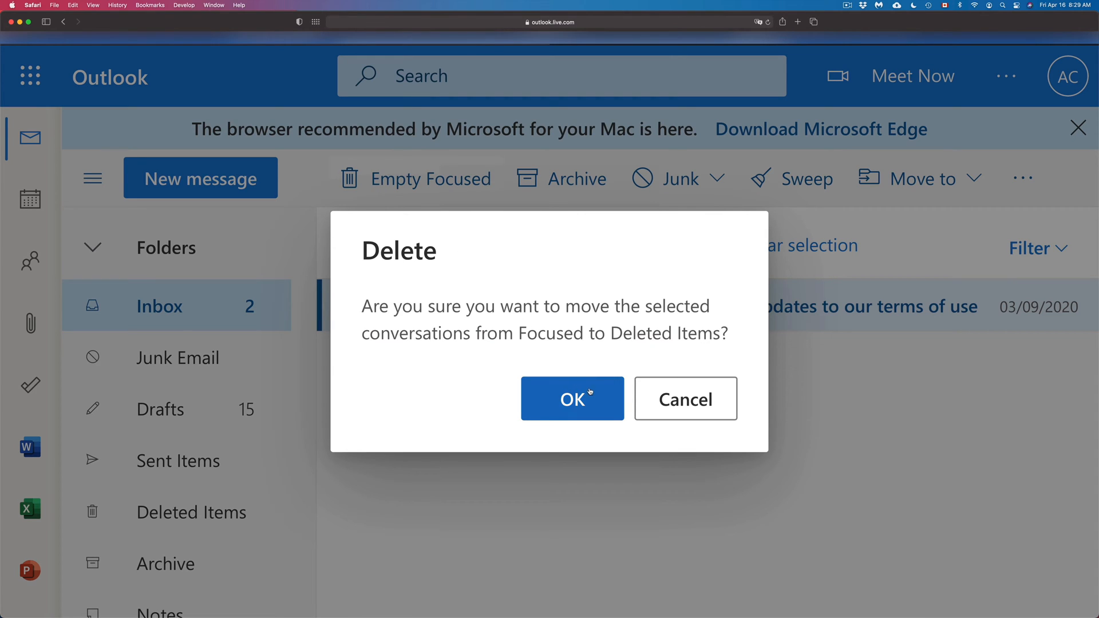
click(572, 398)
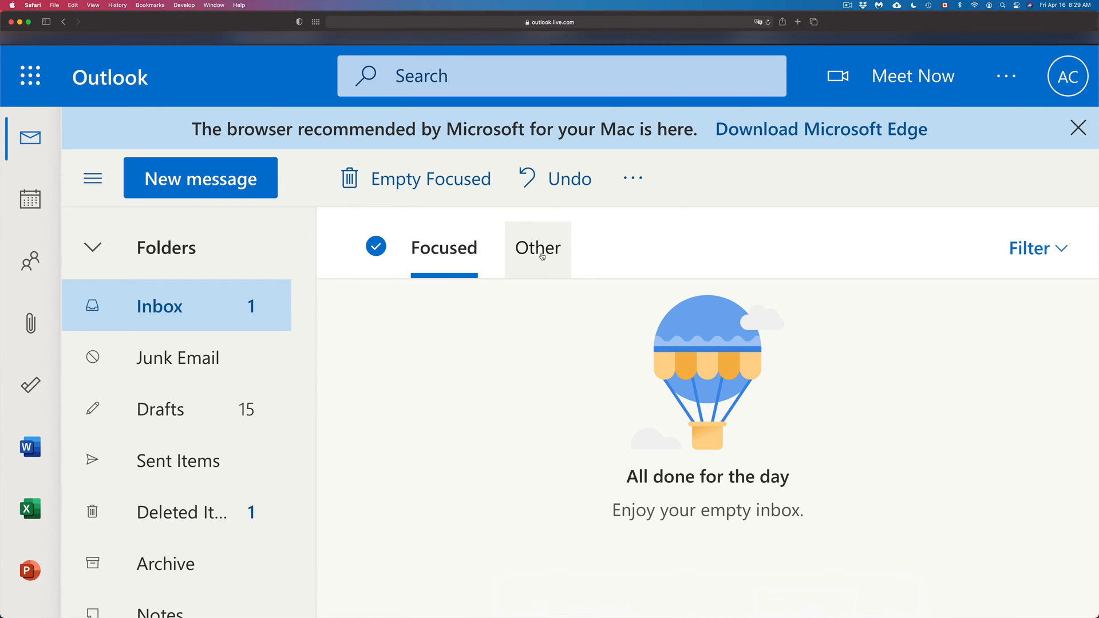
In Other, delete the Windows and Banco Falabella messages, then move everything remaining to Deleted Items.
click(537, 247)
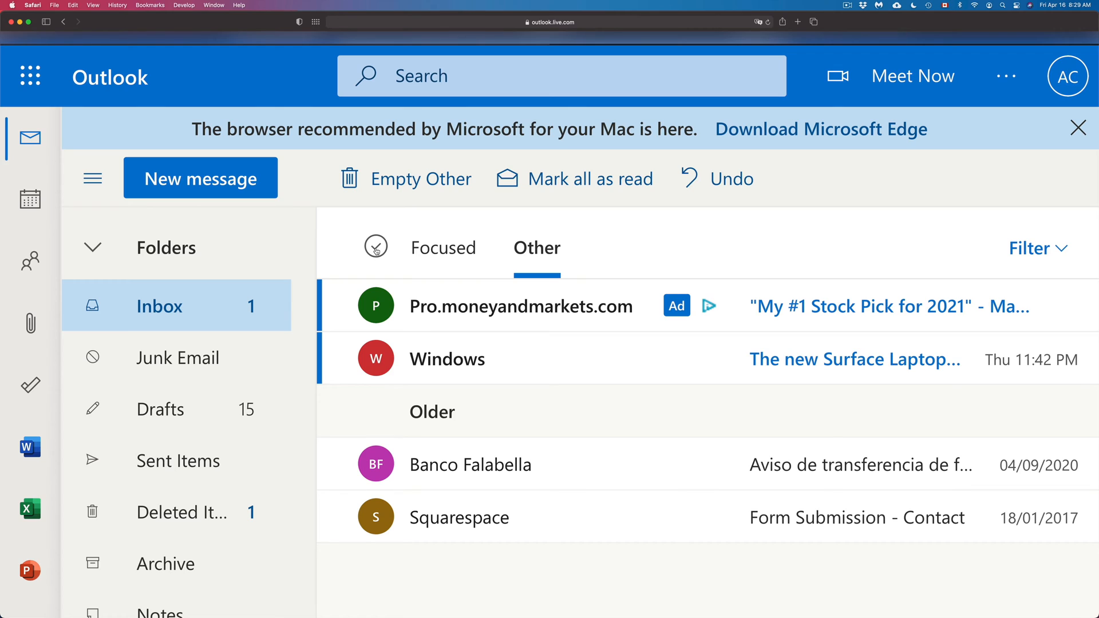
click(375, 246)
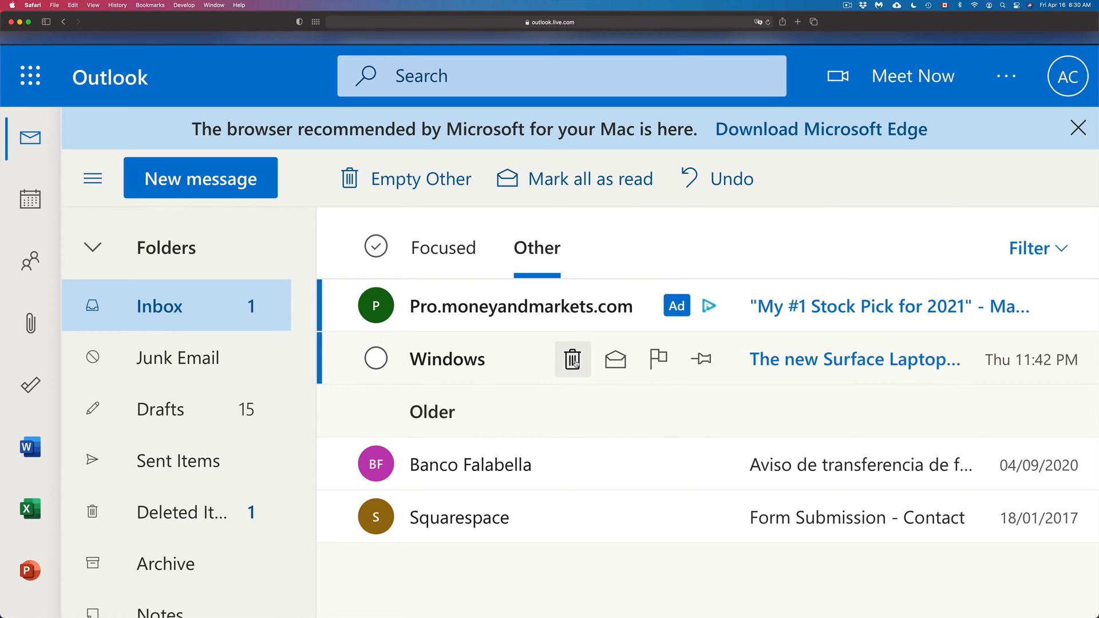
click(572, 359)
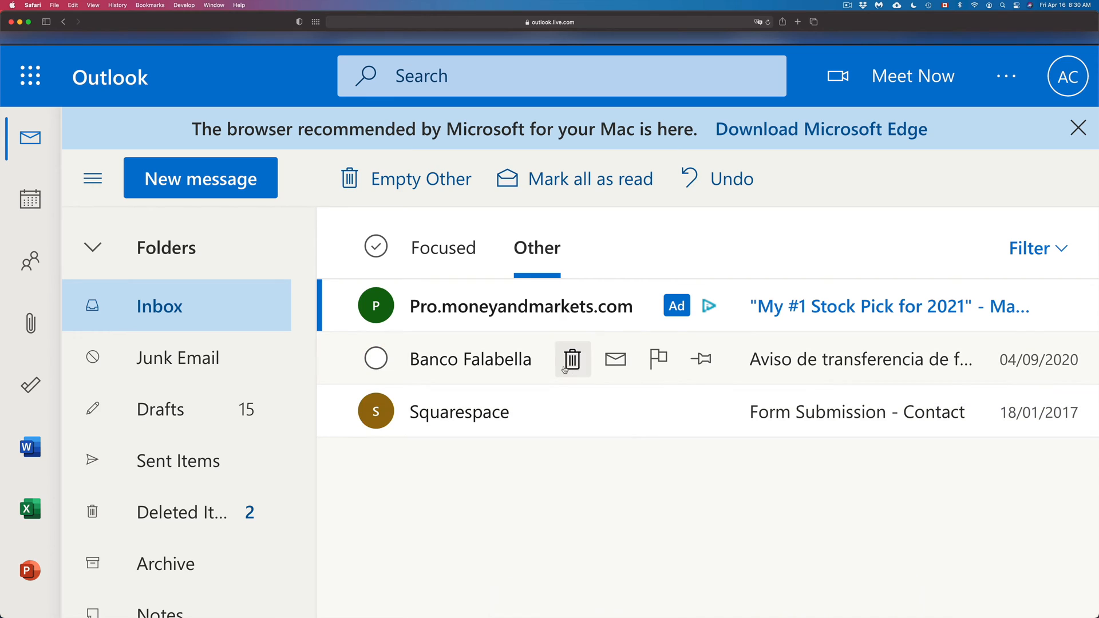
click(375, 359)
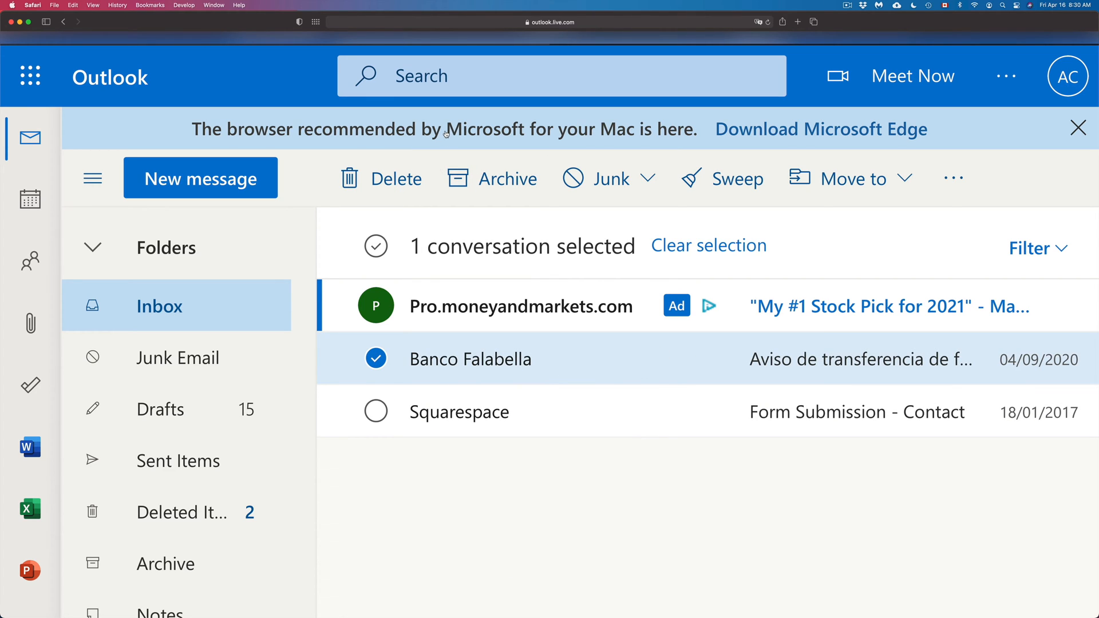
click(381, 177)
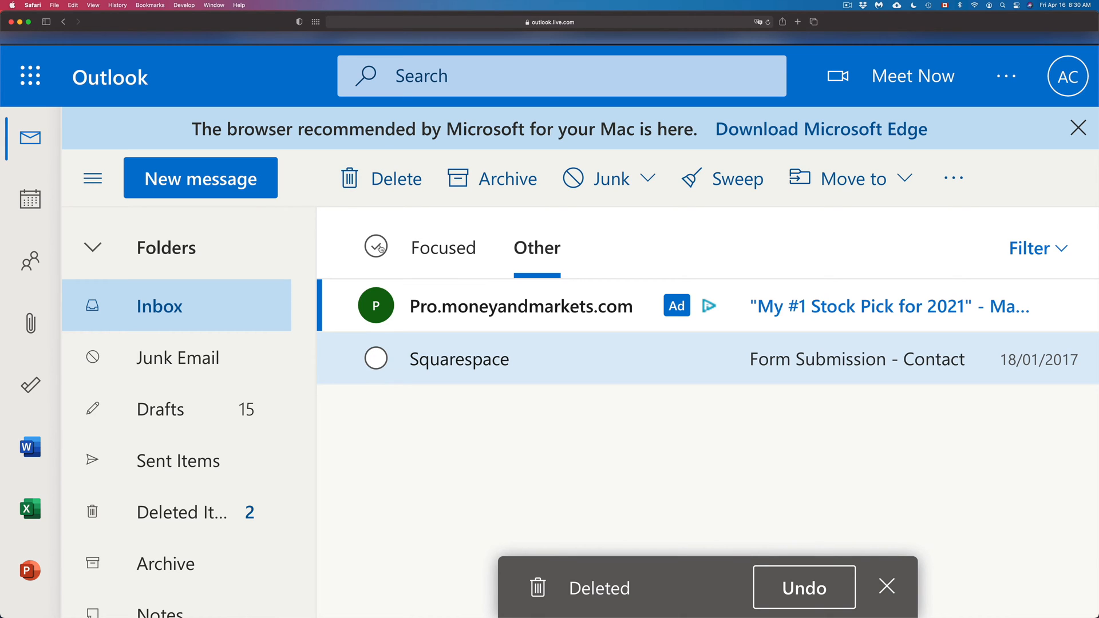
click(376, 246)
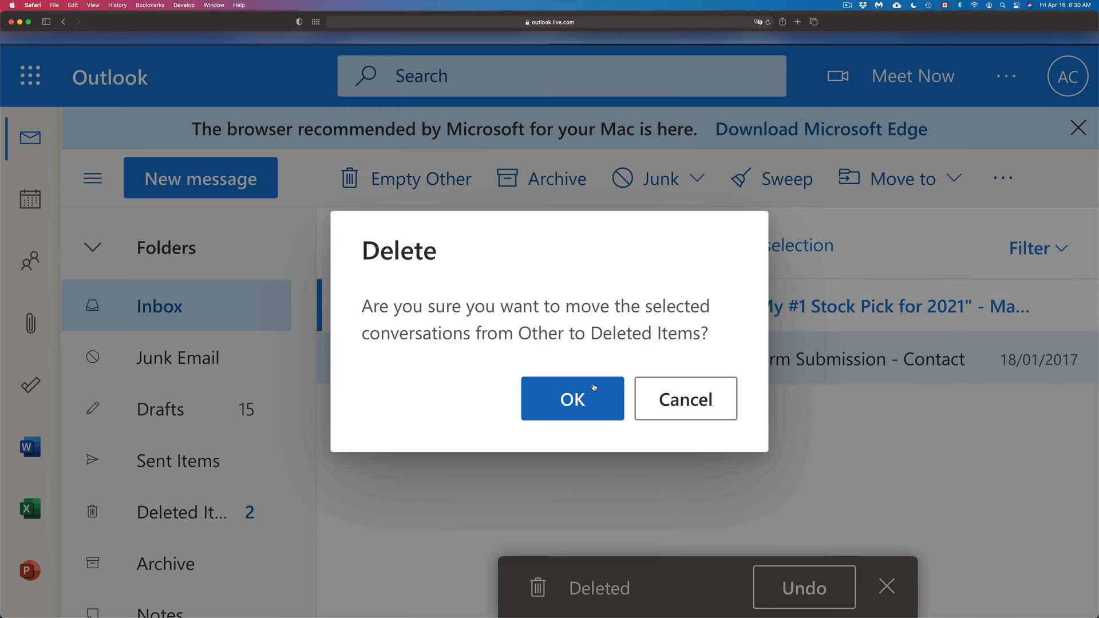
click(572, 399)
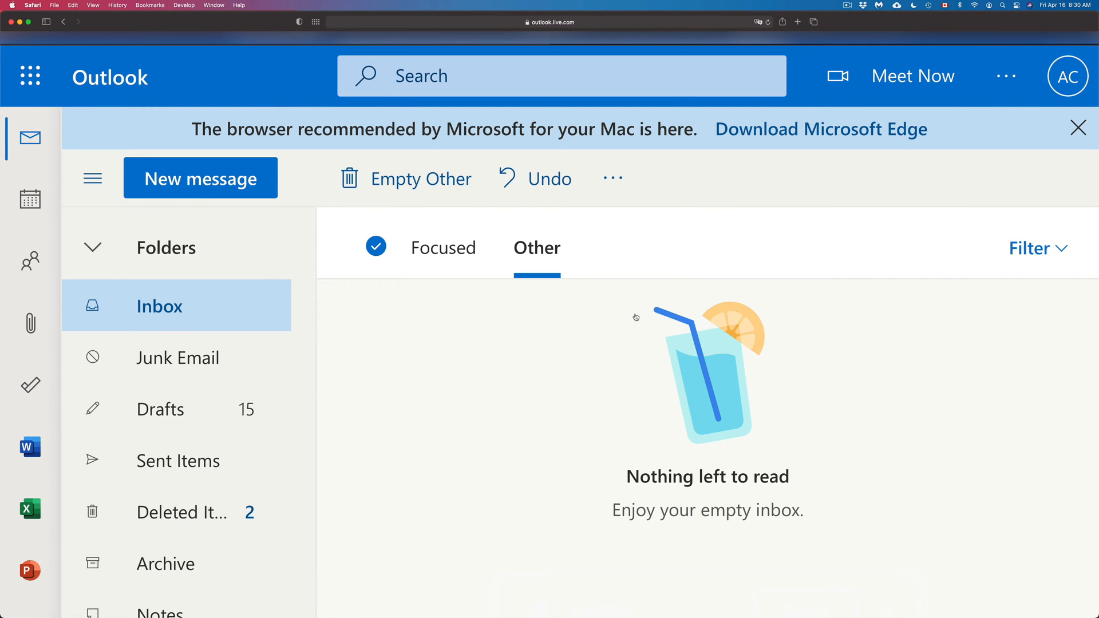
mouse_move(524, 321)
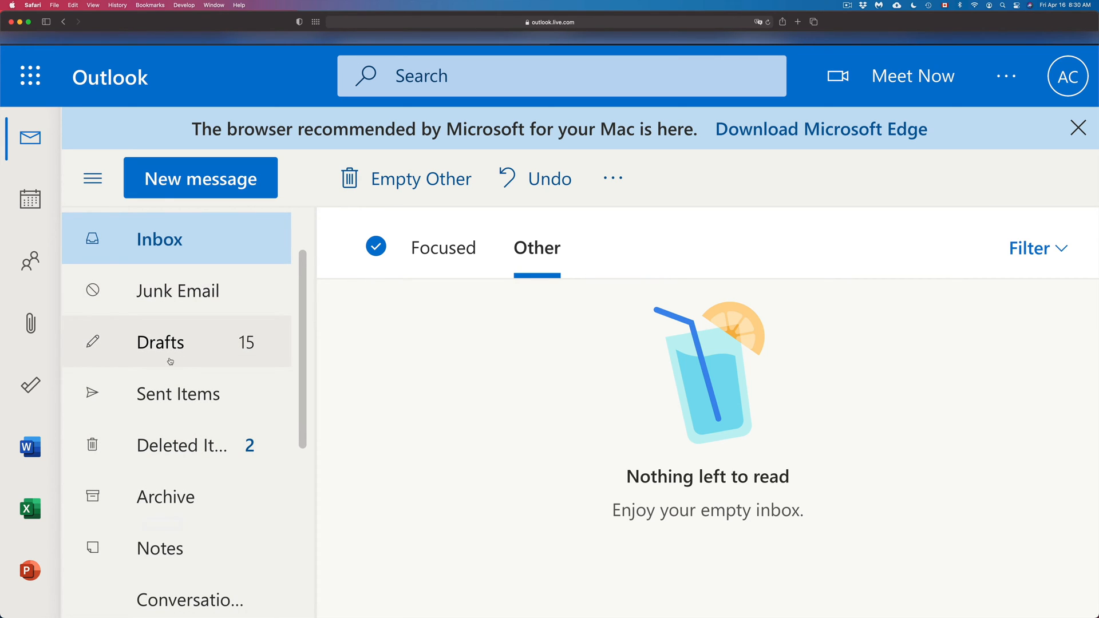
Open Deleted Items and select the Windows and Best of MSN Canada conversations for restoring.
scroll(down, 3)
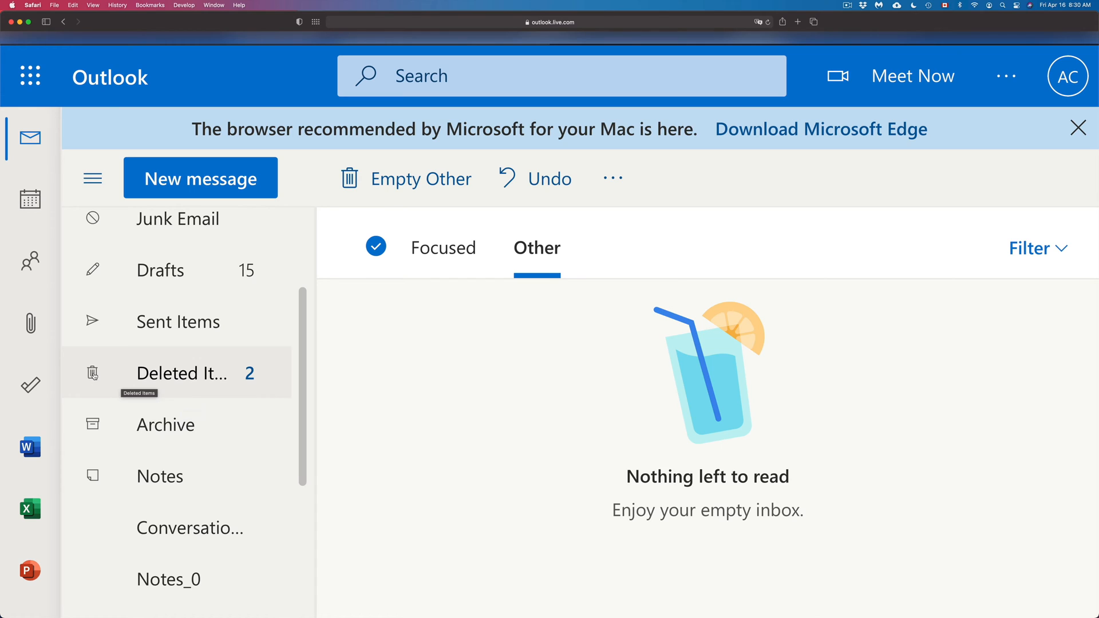
click(183, 372)
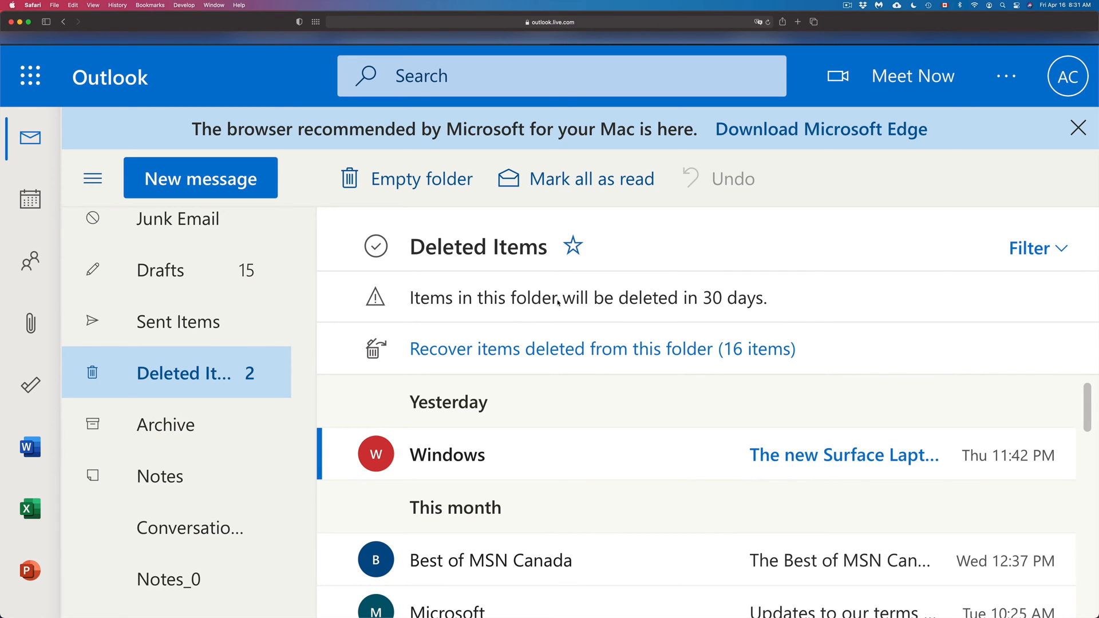
mouse_move(777, 349)
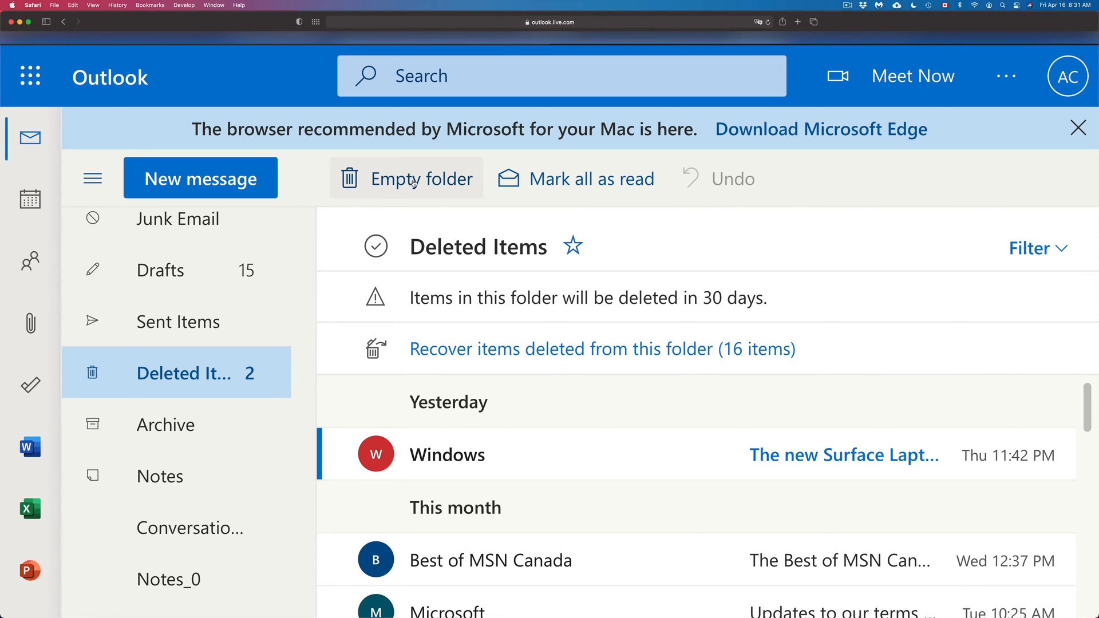
mouse_move(321, 403)
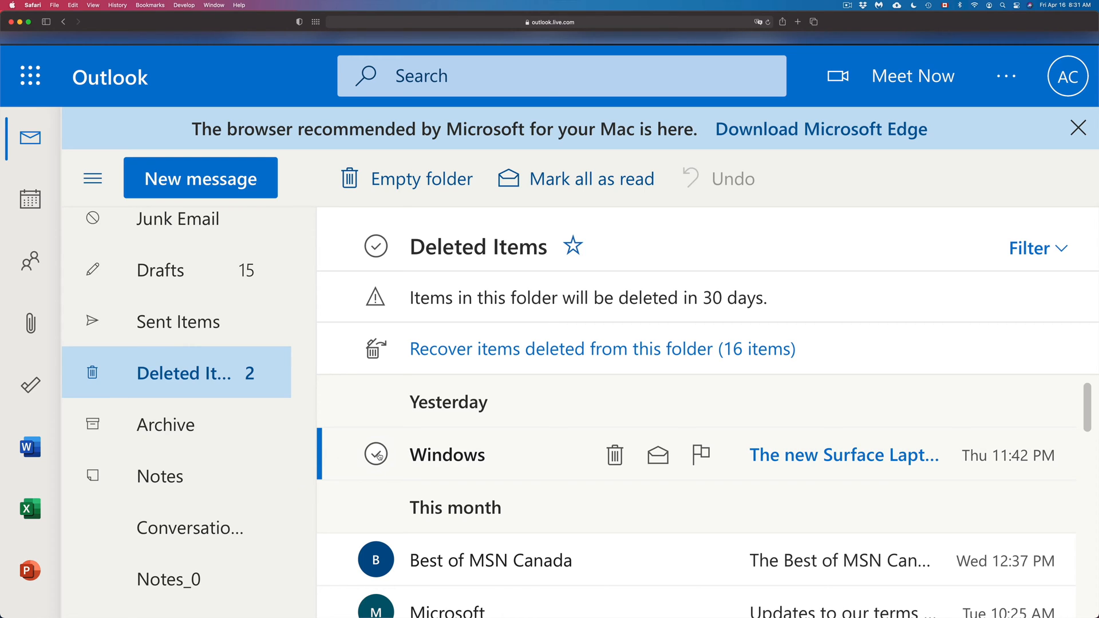
click(376, 454)
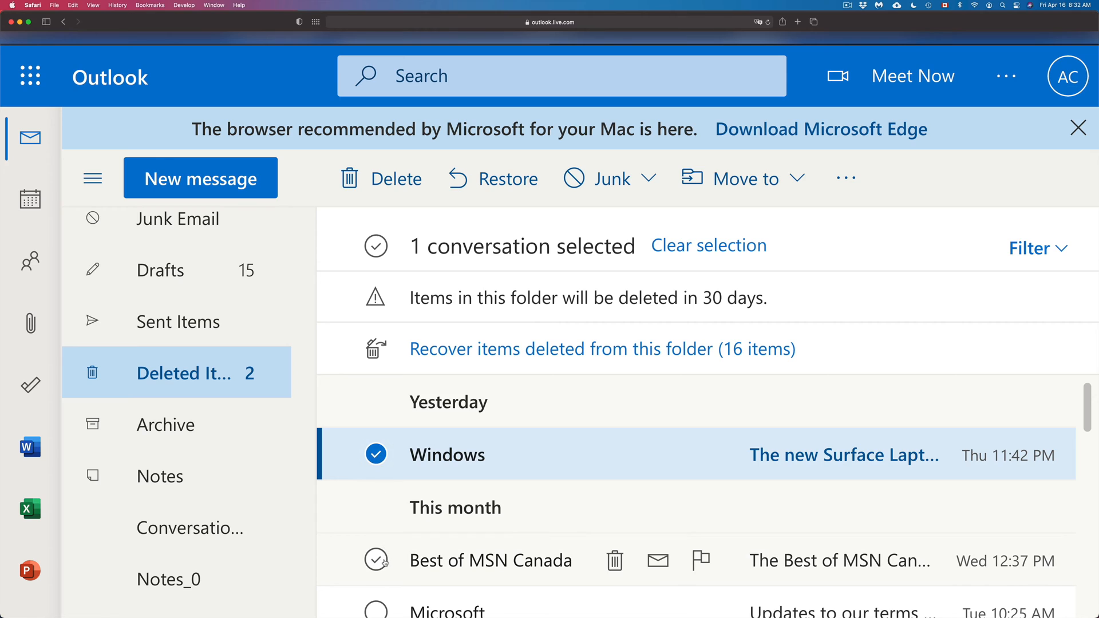
click(376, 559)
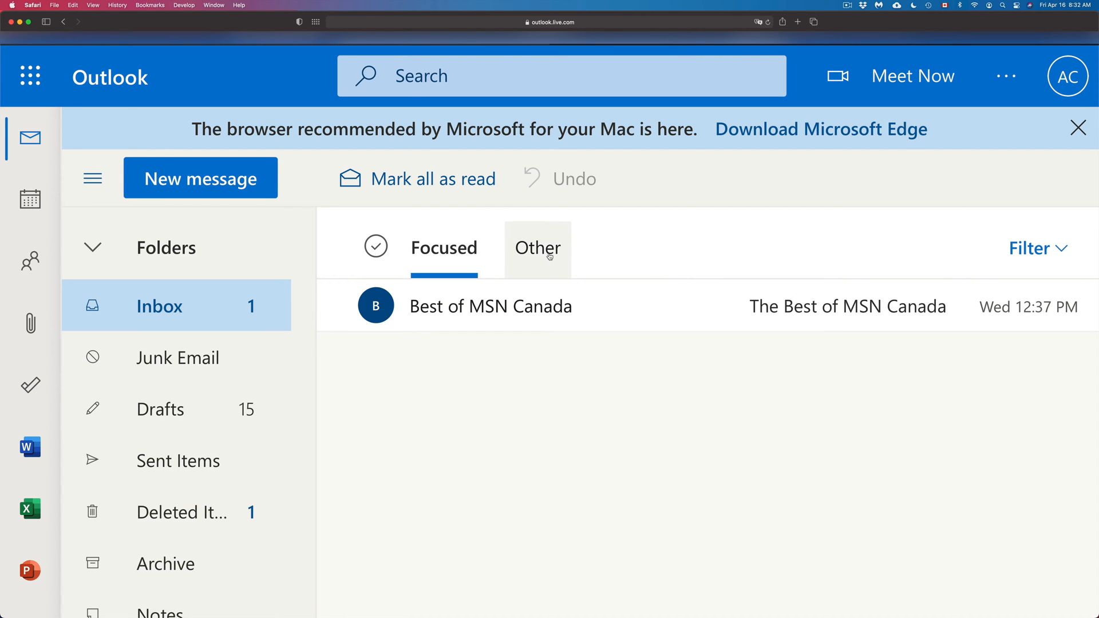
Check the Other and Focused inbox sections, then return to Deleted Items.
click(536, 247)
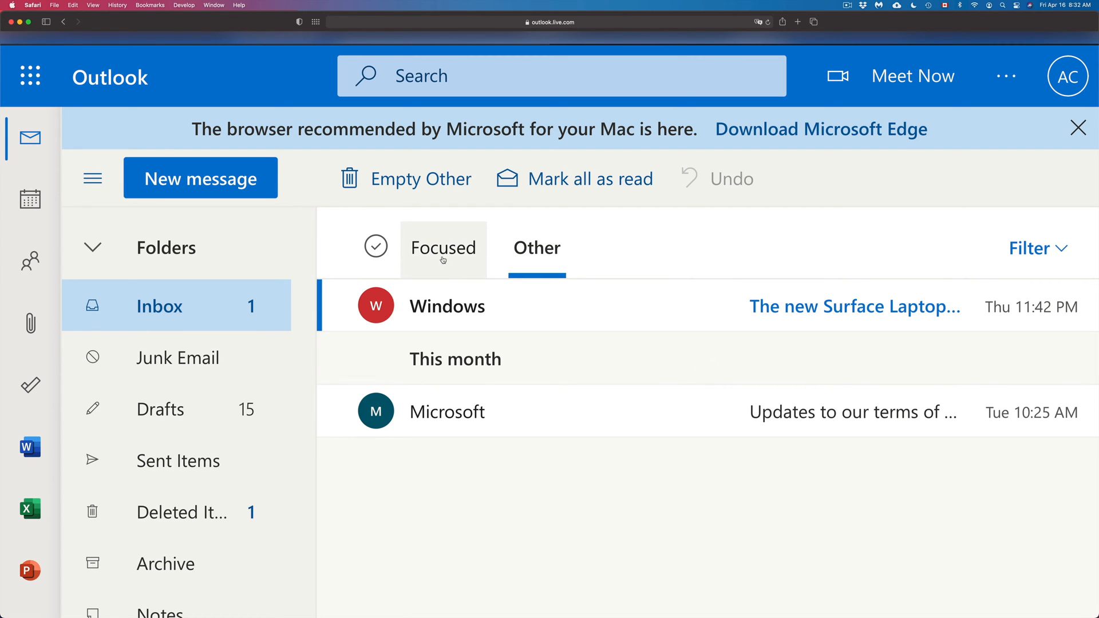
click(443, 247)
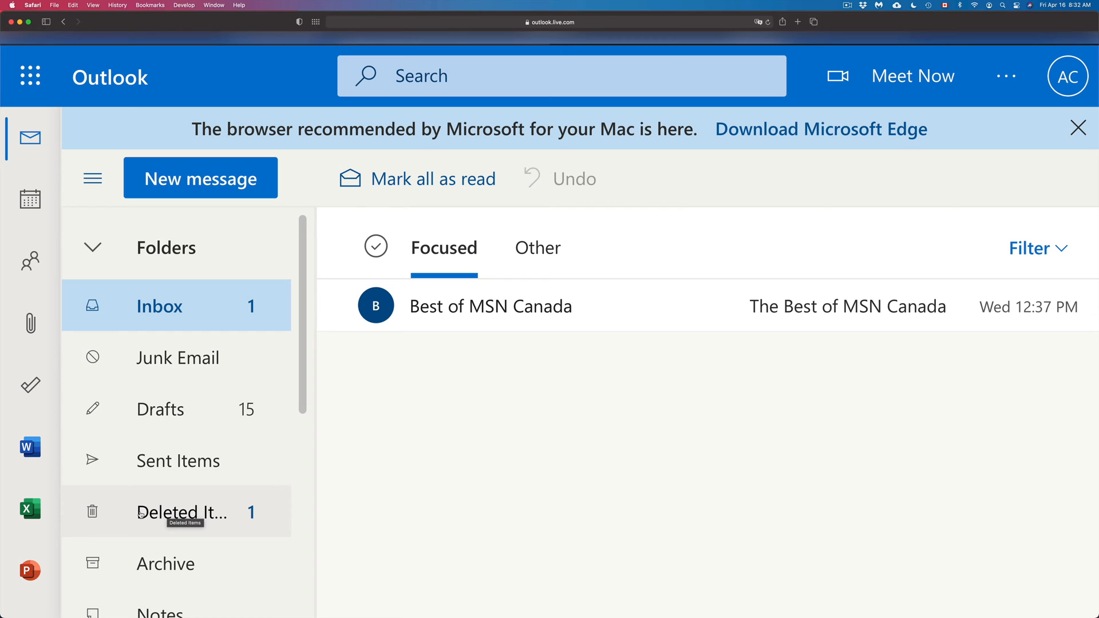
click(182, 512)
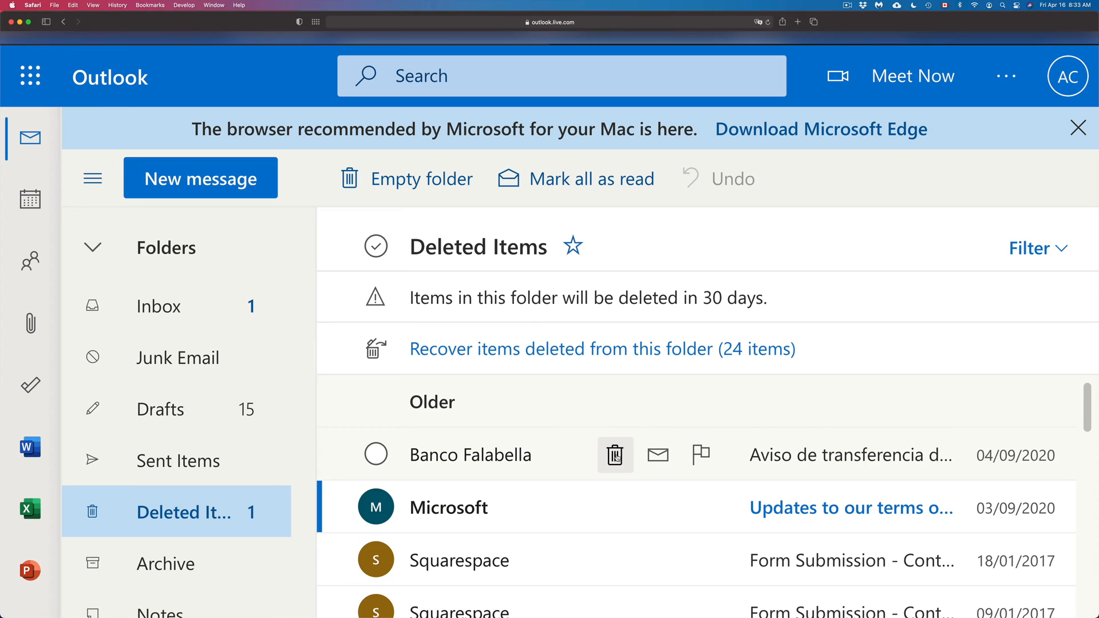
mouse_move(614, 453)
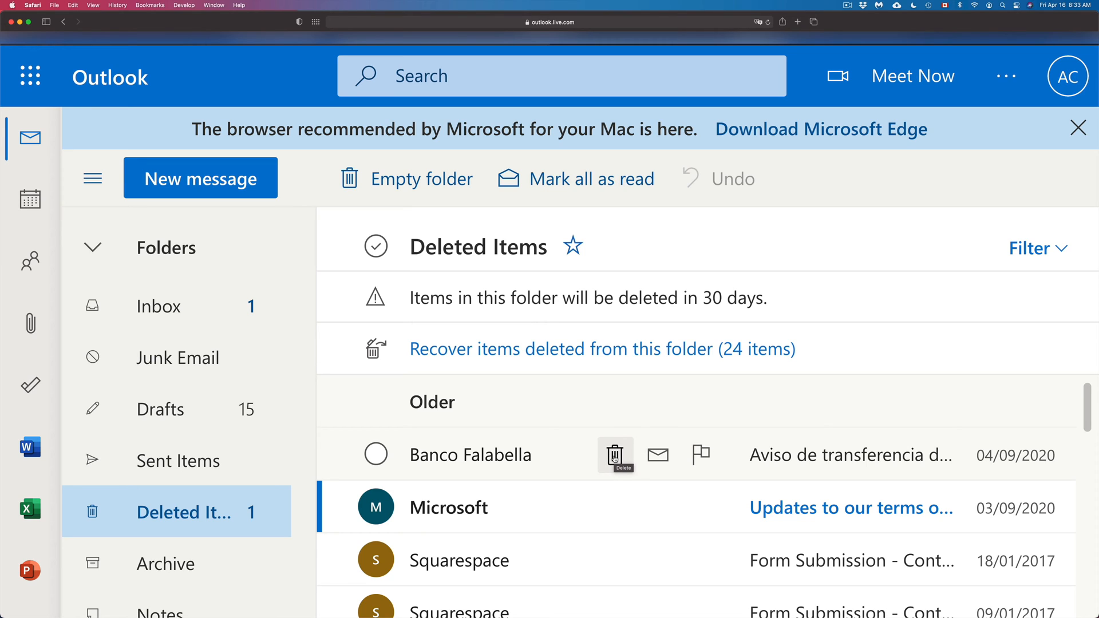
Trash the Banco Falabella conversation in Deleted Items and confirm permanent deletion.
click(615, 453)
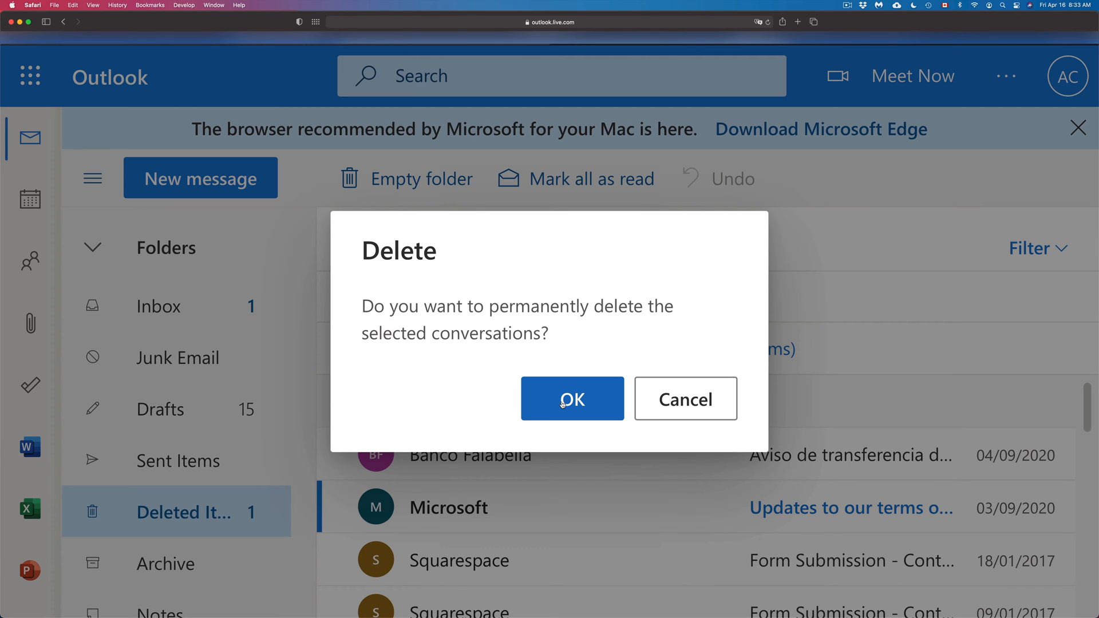
click(571, 398)
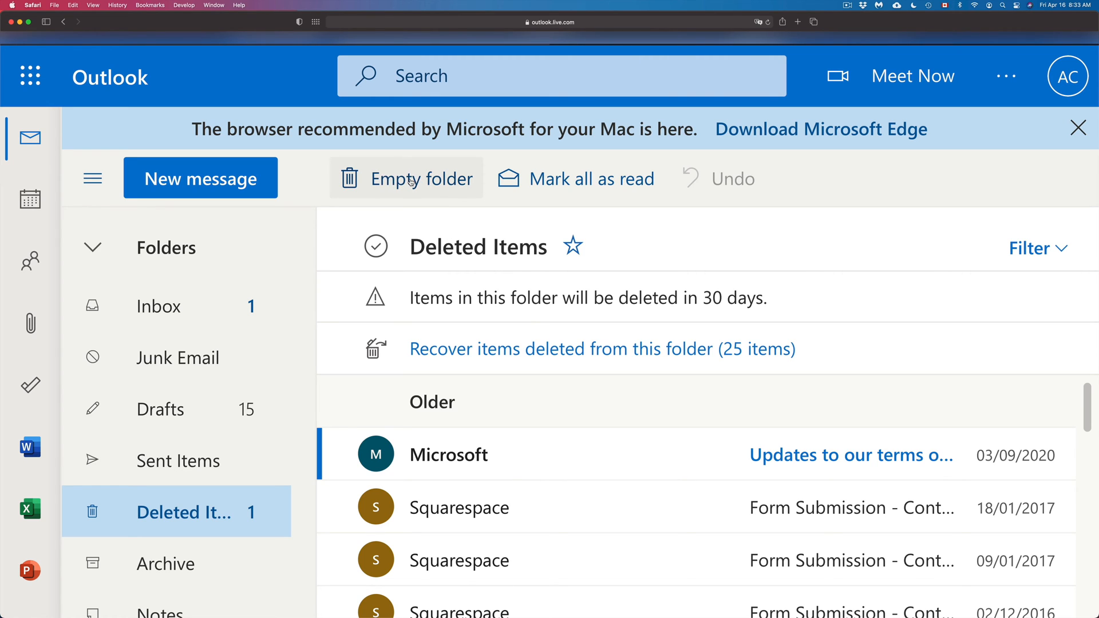
Permanently delete all 349 conversations in Deleted Items and dismiss the Edge recommendation.
click(423, 179)
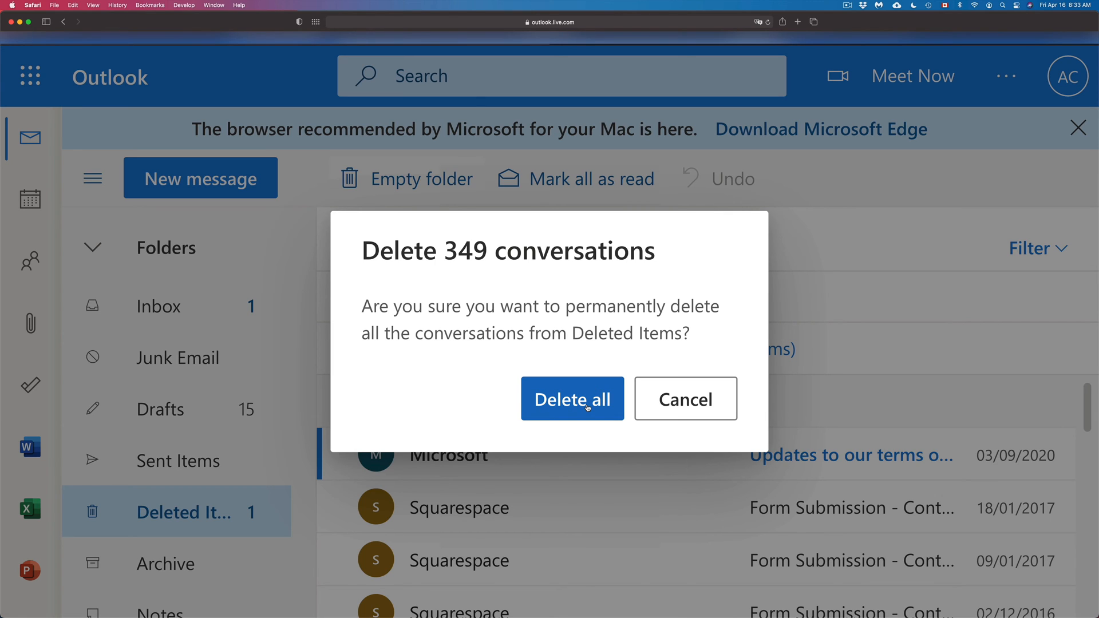
click(571, 399)
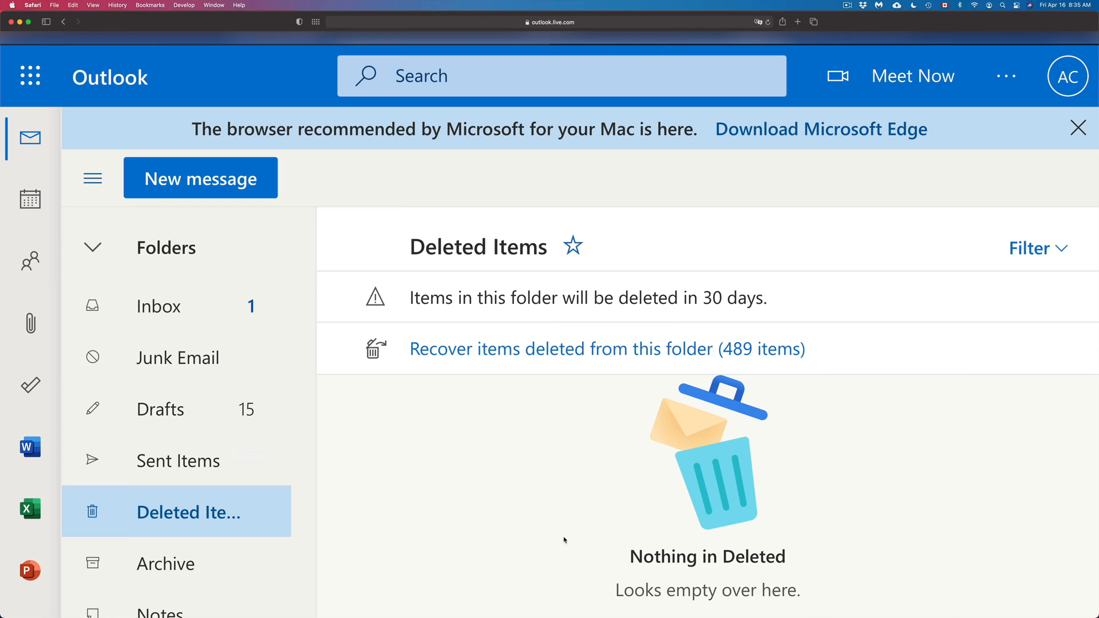
click(1078, 128)
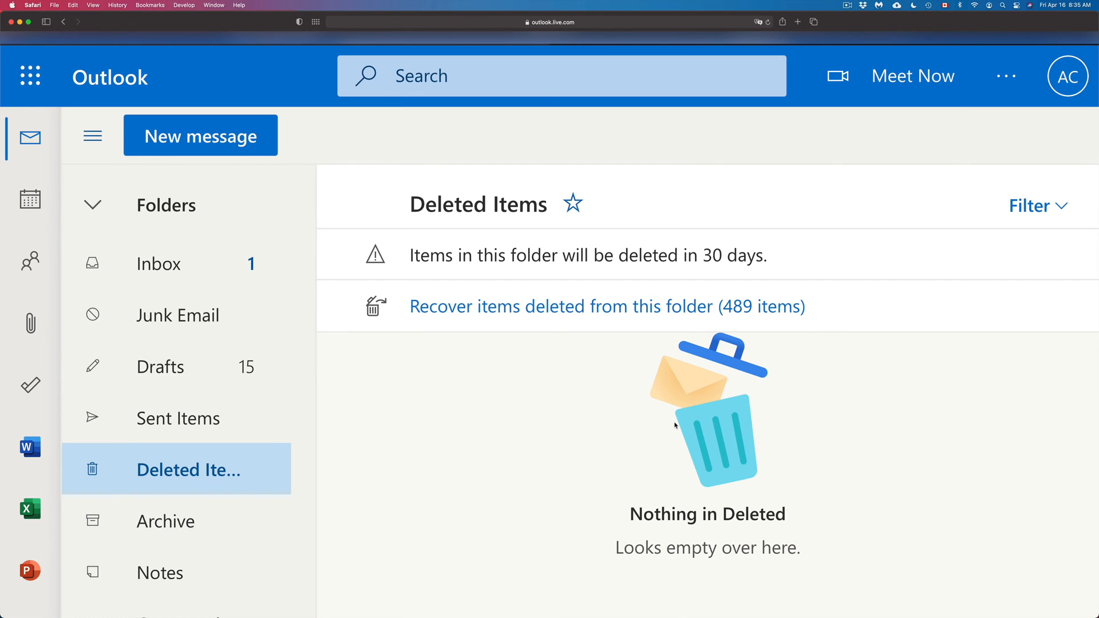